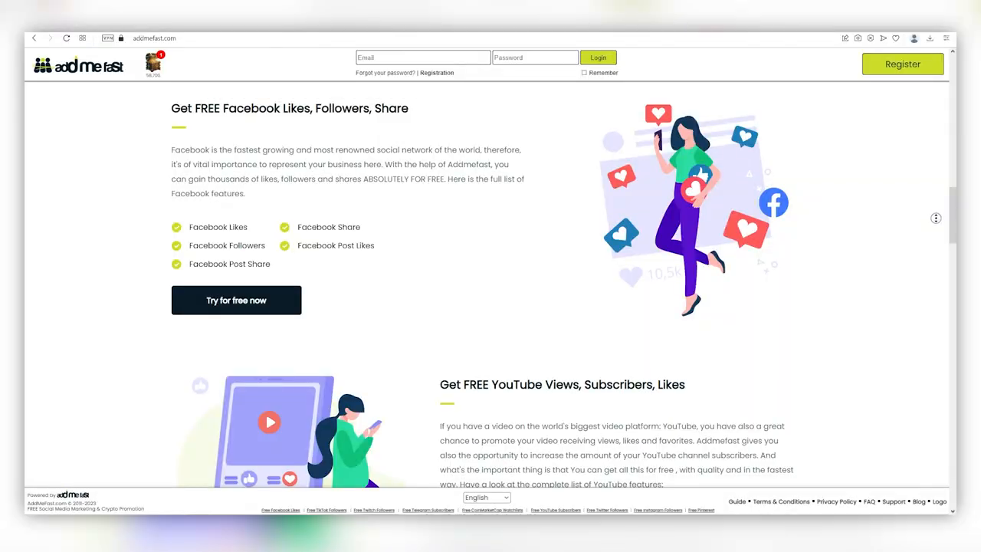
scroll(down, 3)
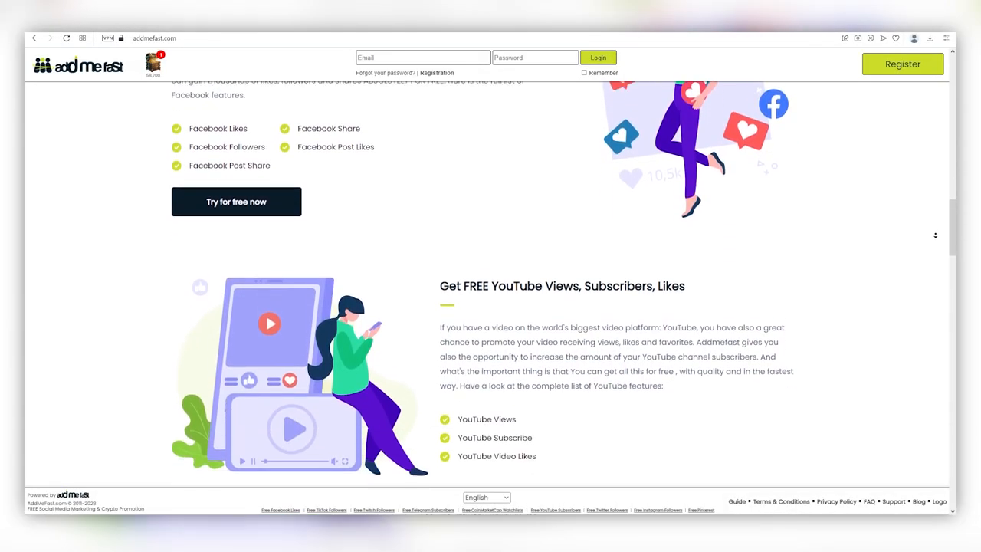
scroll(down, 3)
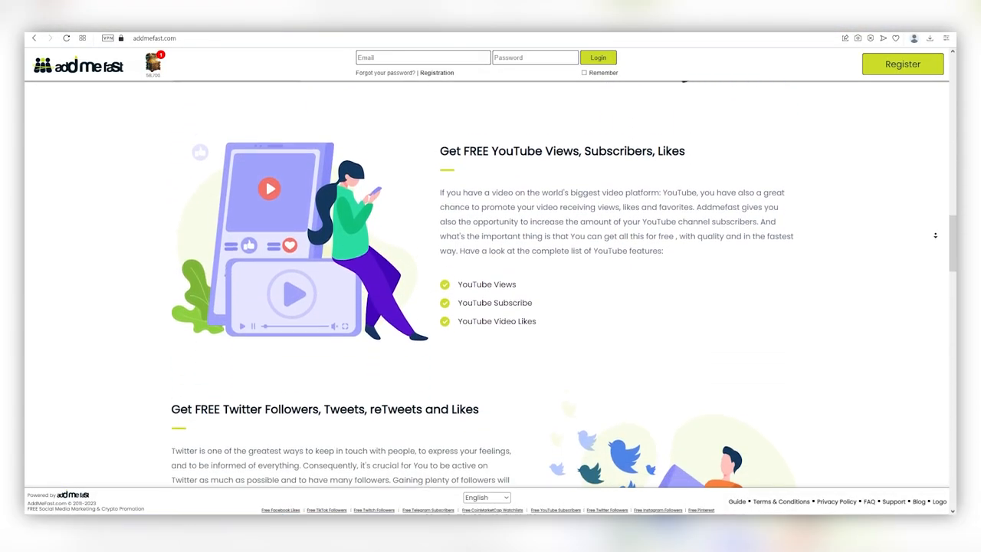